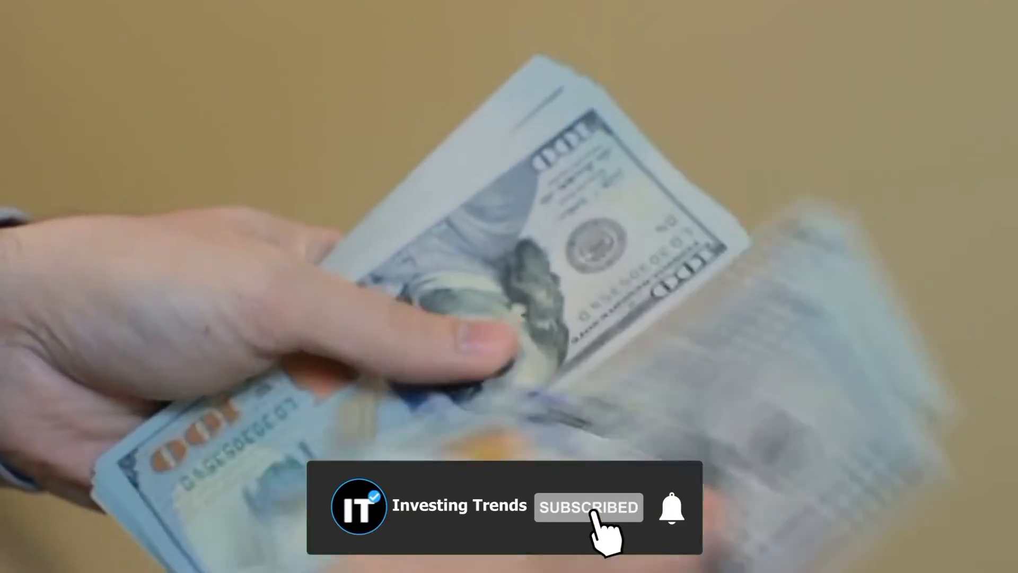
pyautogui.click(671, 507)
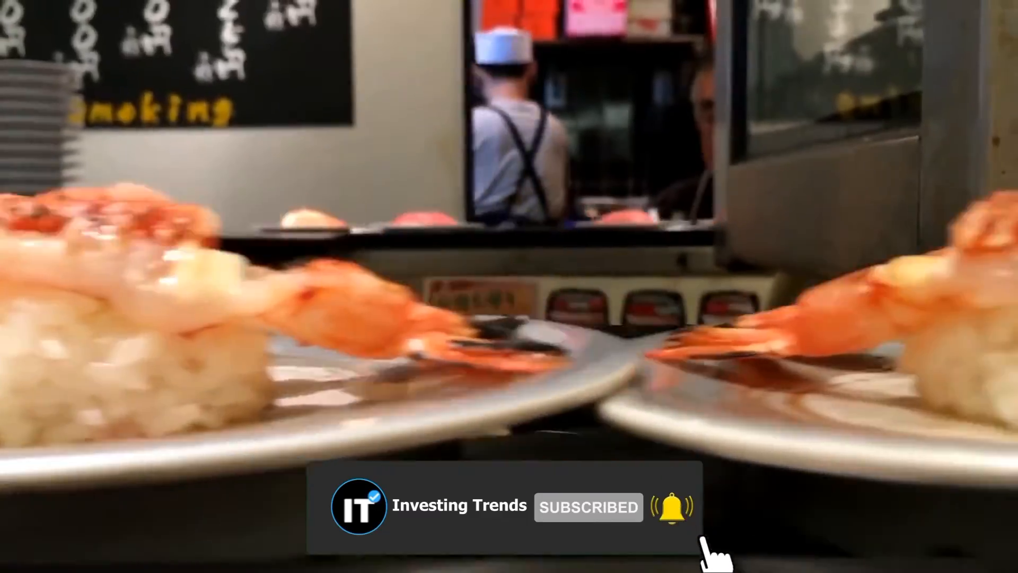